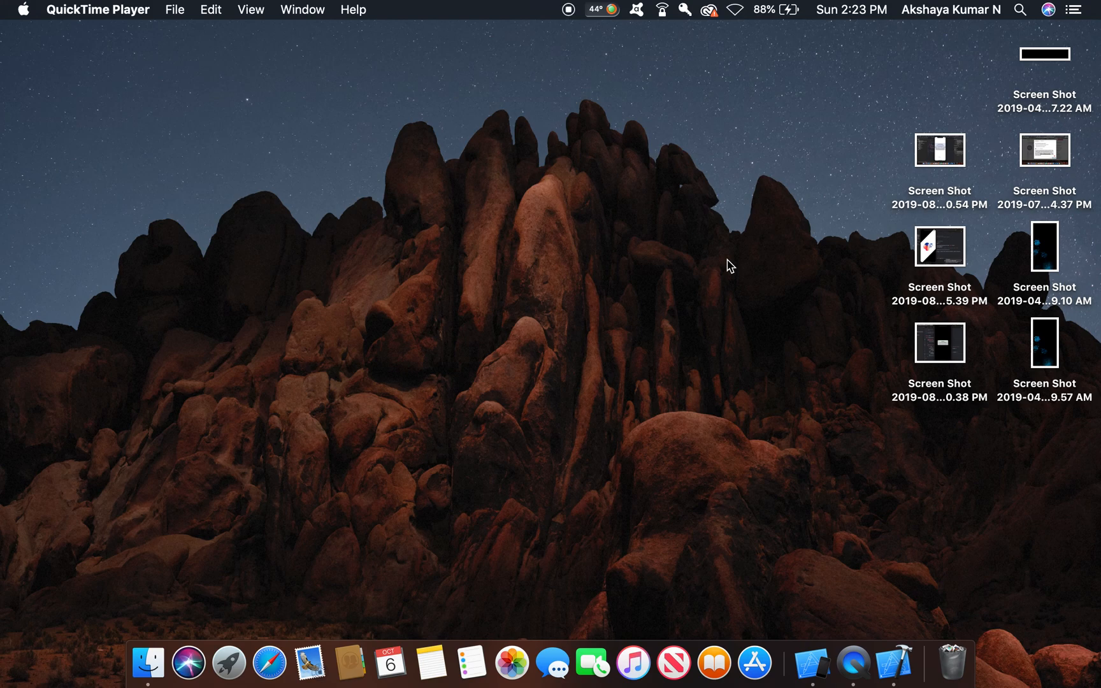
pyautogui.moveTo(869, 603)
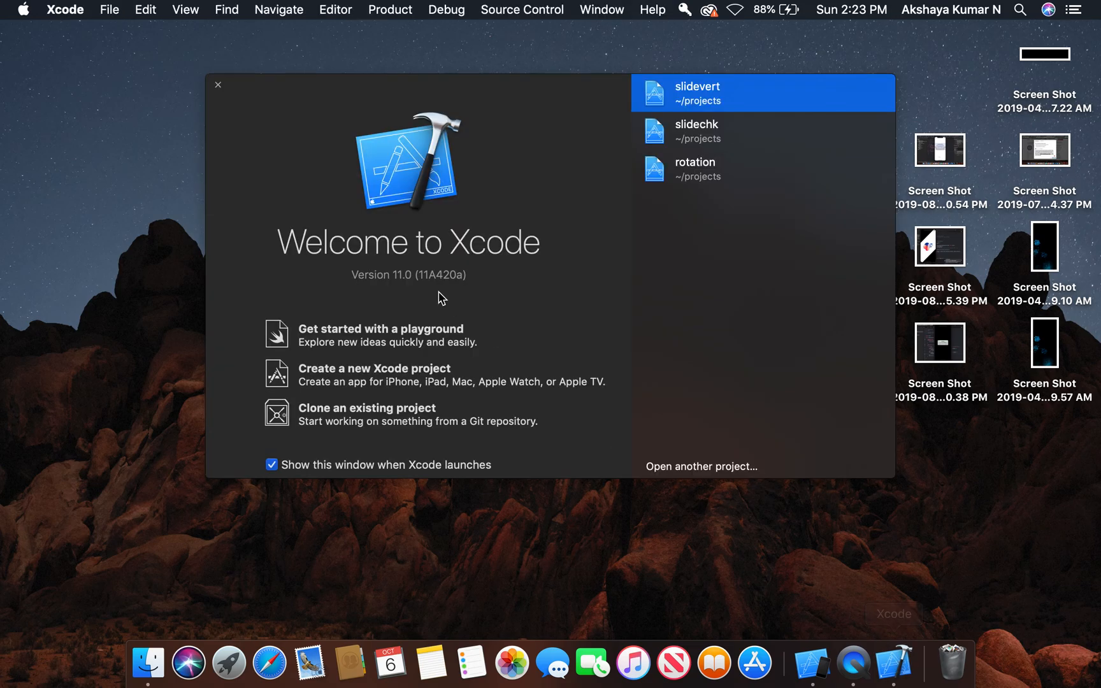
# Step: Create a Single View App project 'vSlide' with Swift and Storyboard, saved in projects
pyautogui.click(374, 368)
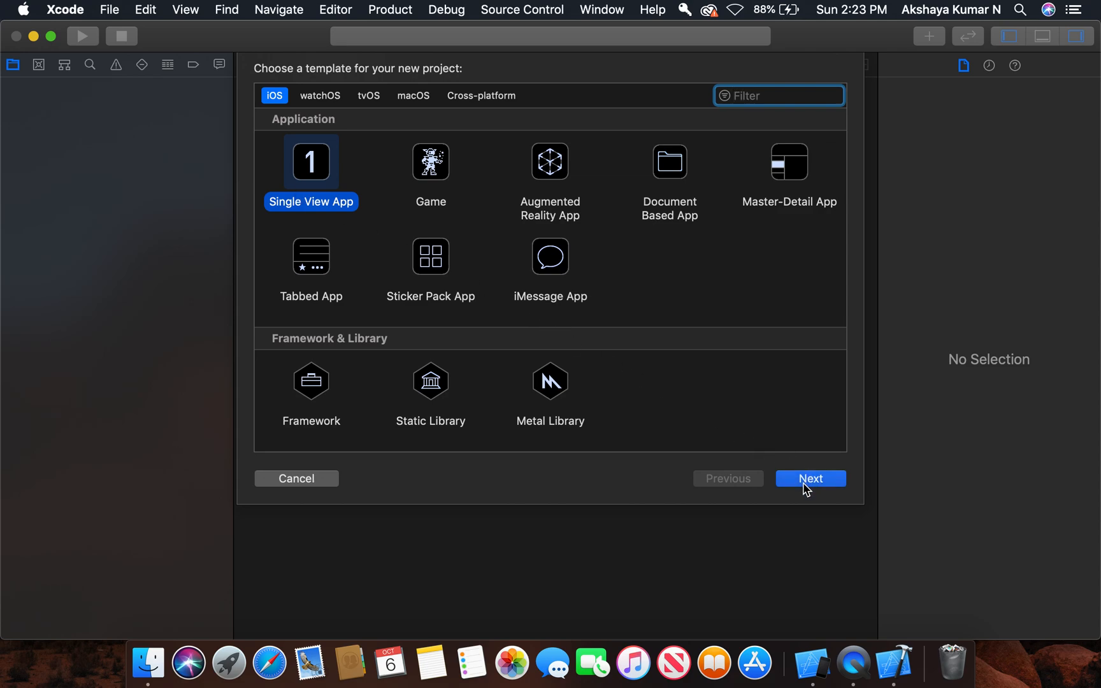
pyautogui.click(809, 478)
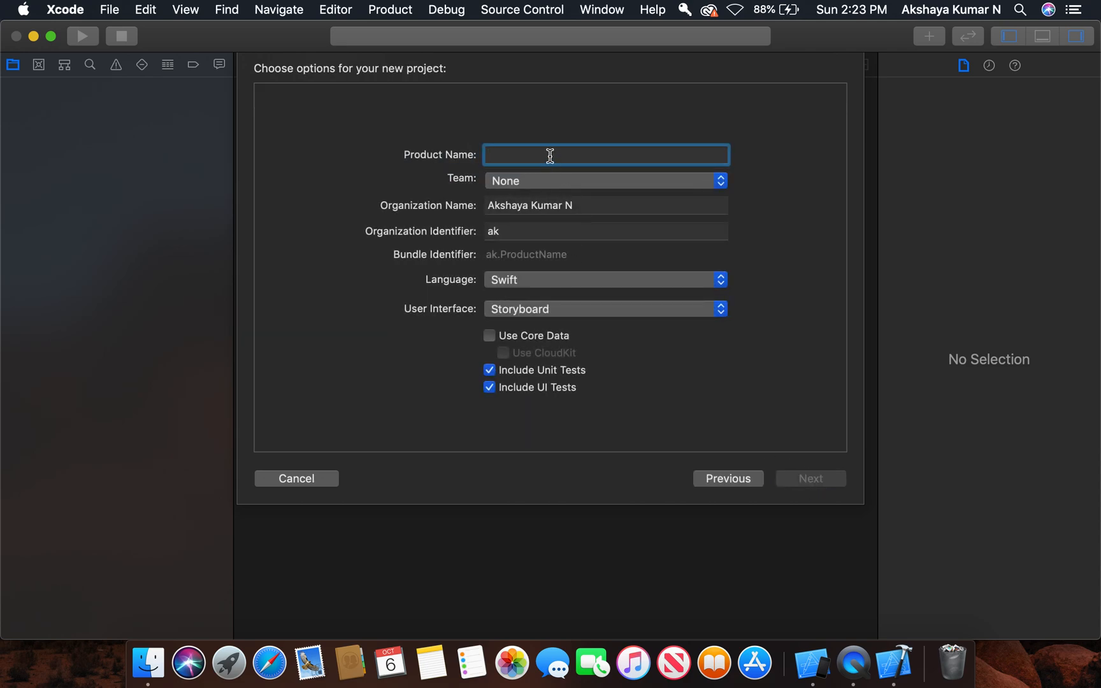
pyautogui.write('vSlide')
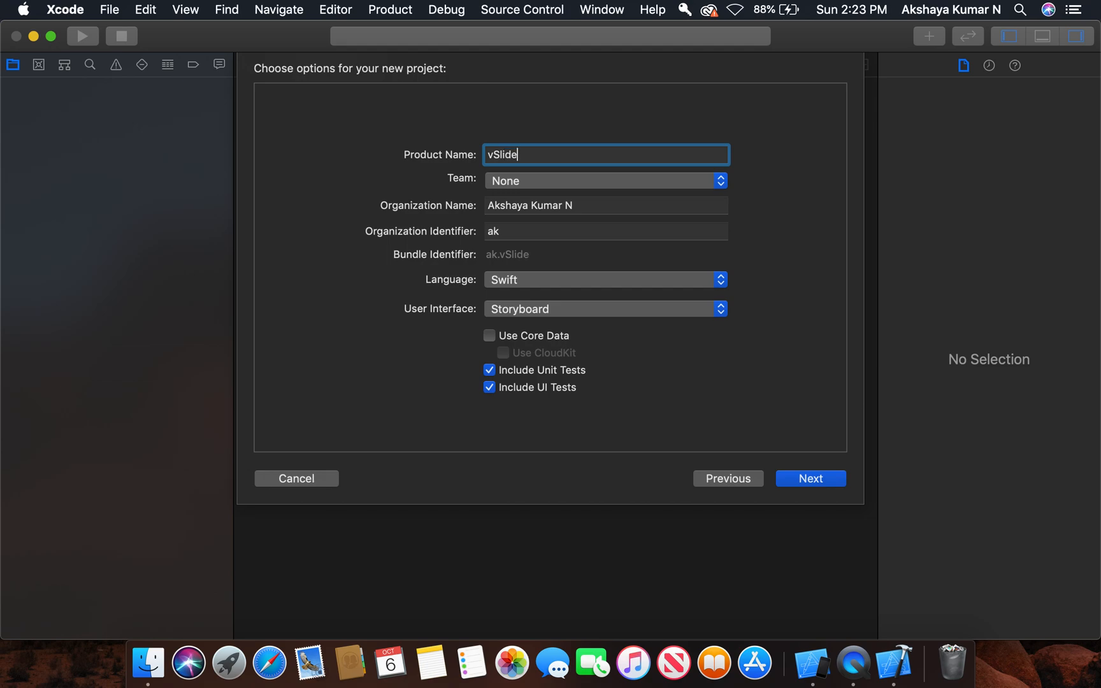
pyautogui.moveTo(551, 305)
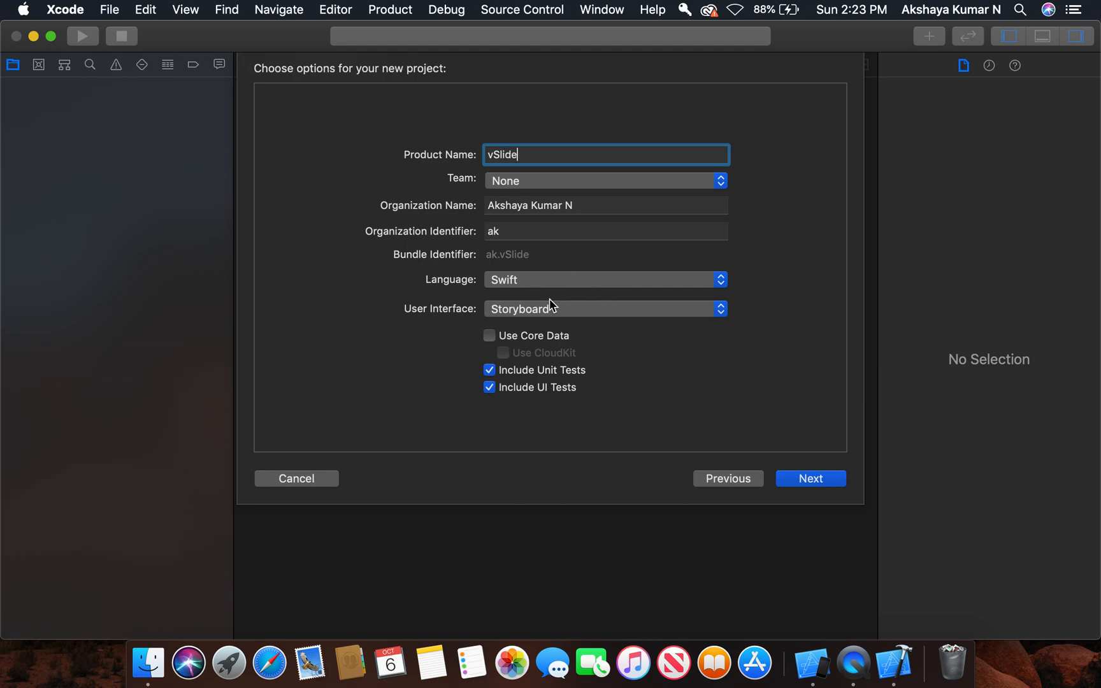
pyautogui.moveTo(580, 329)
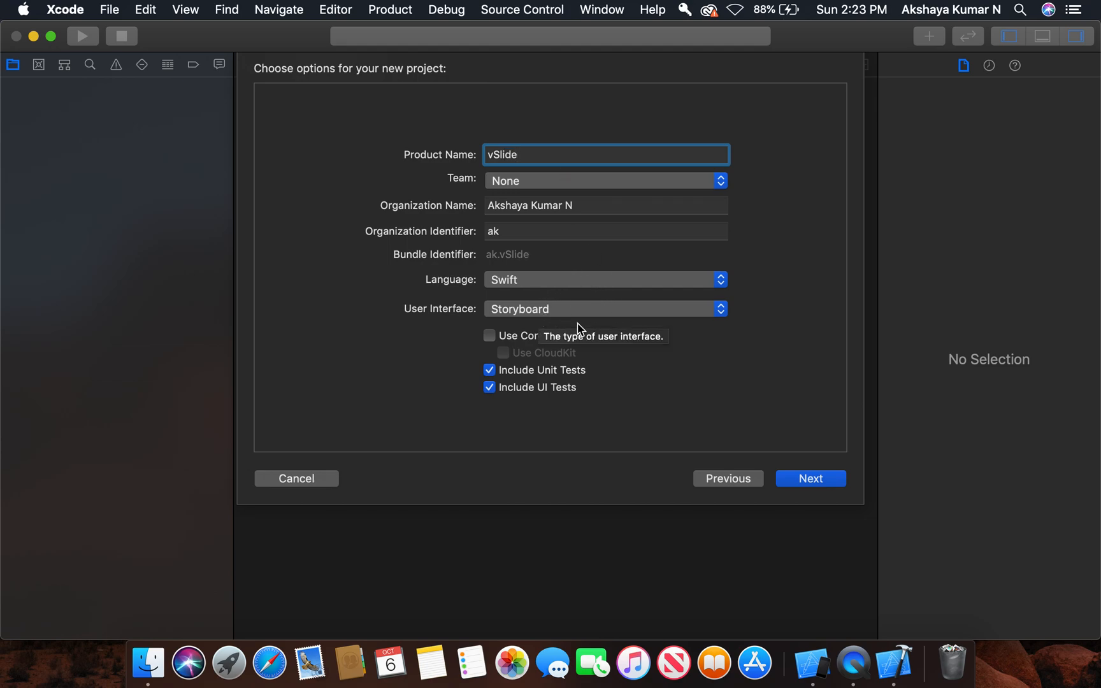
pyautogui.moveTo(726, 337)
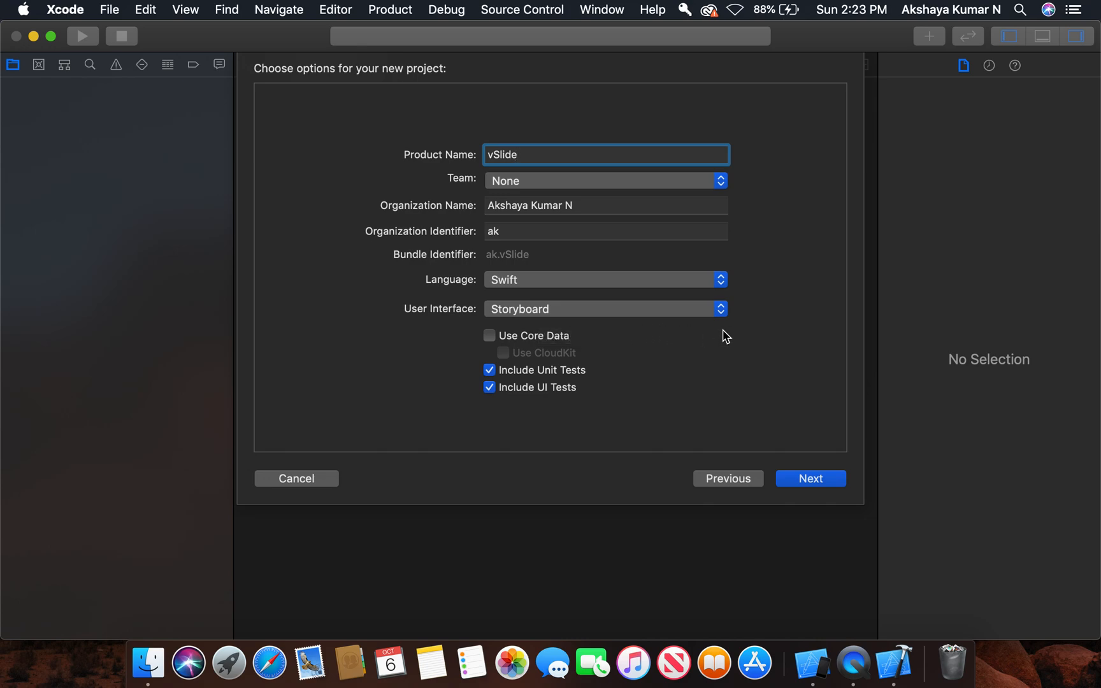
pyautogui.click(604, 309)
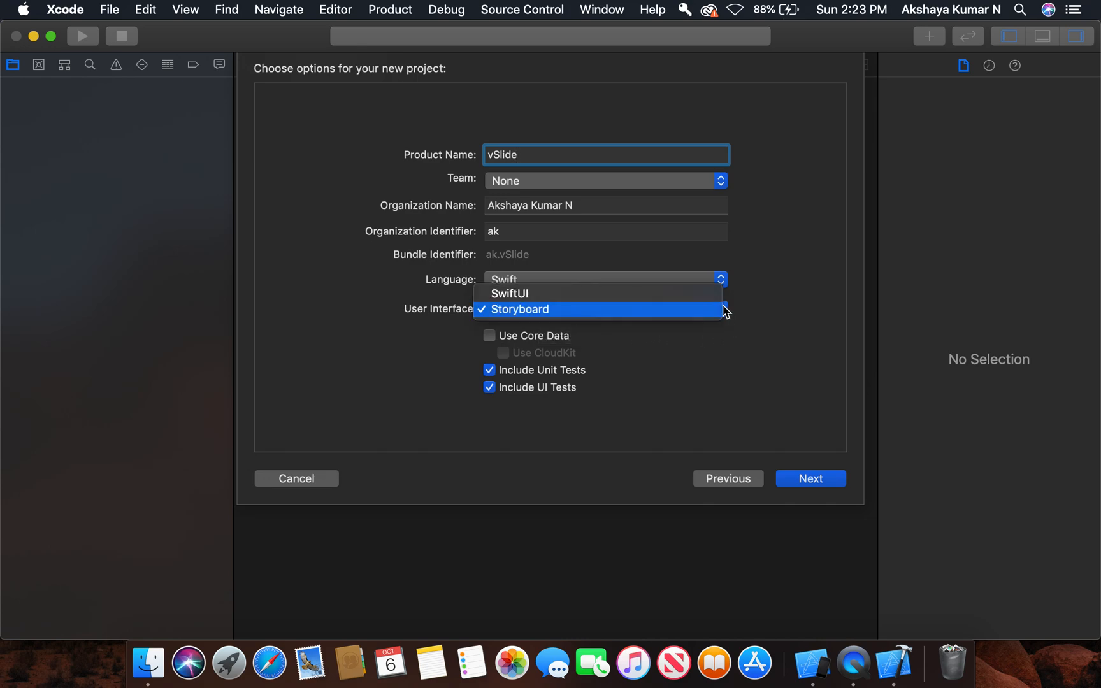
pyautogui.click(810, 478)
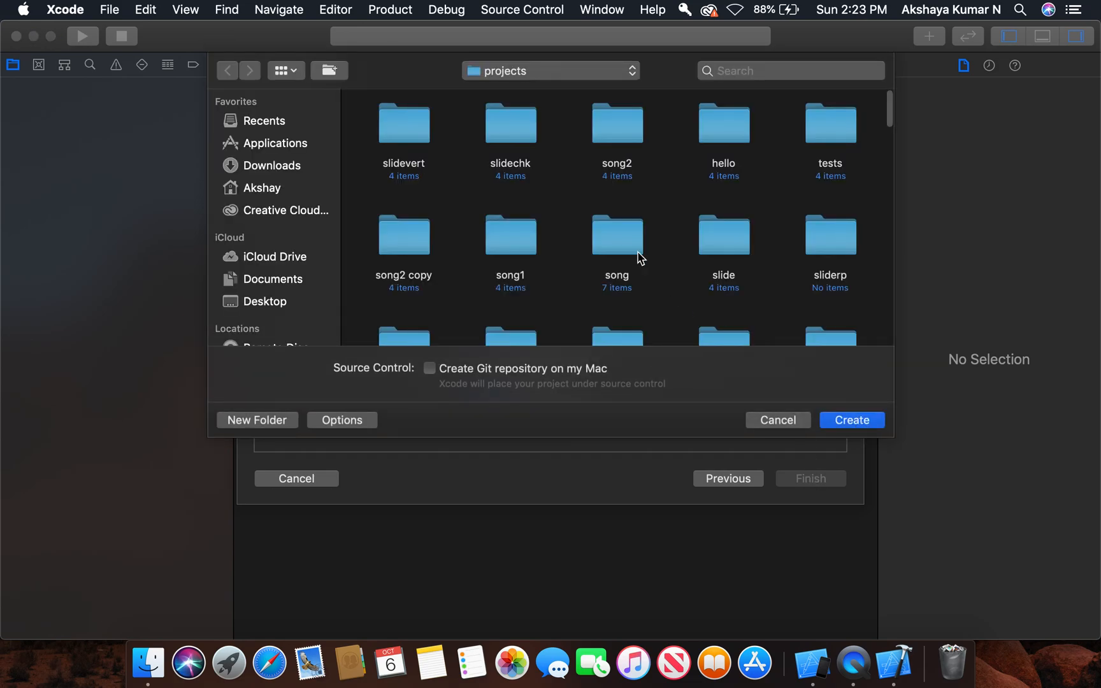
pyautogui.click(851, 420)
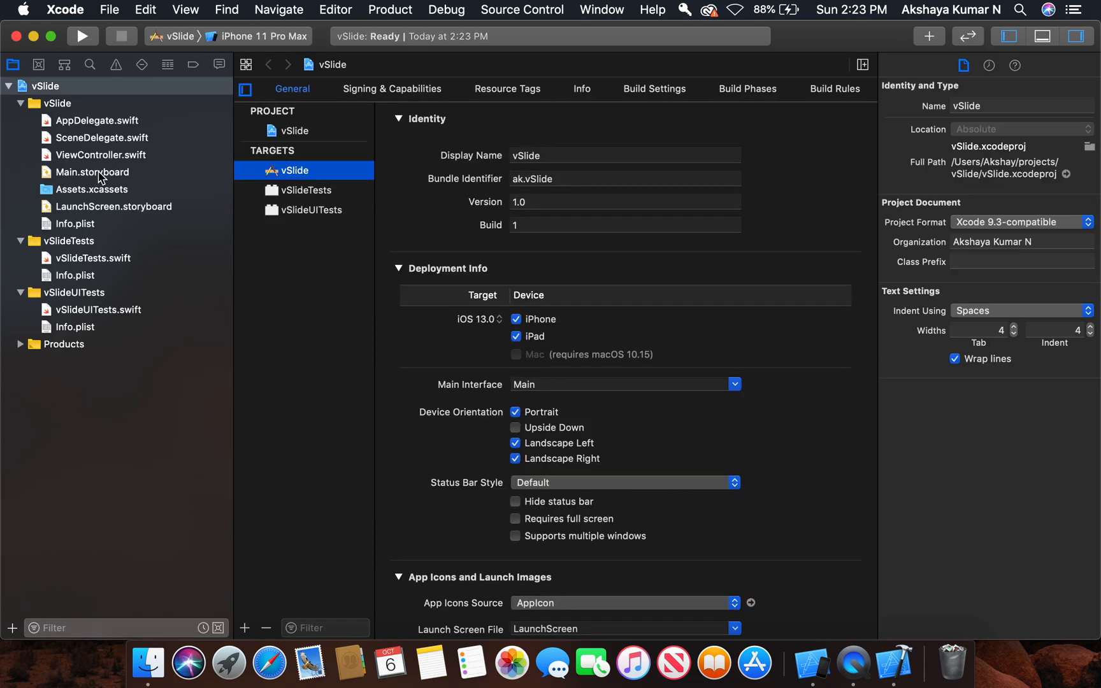
# Step: Drag a Slider from the Object Library onto the view controller in Main.storyboard
pyautogui.click(92, 173)
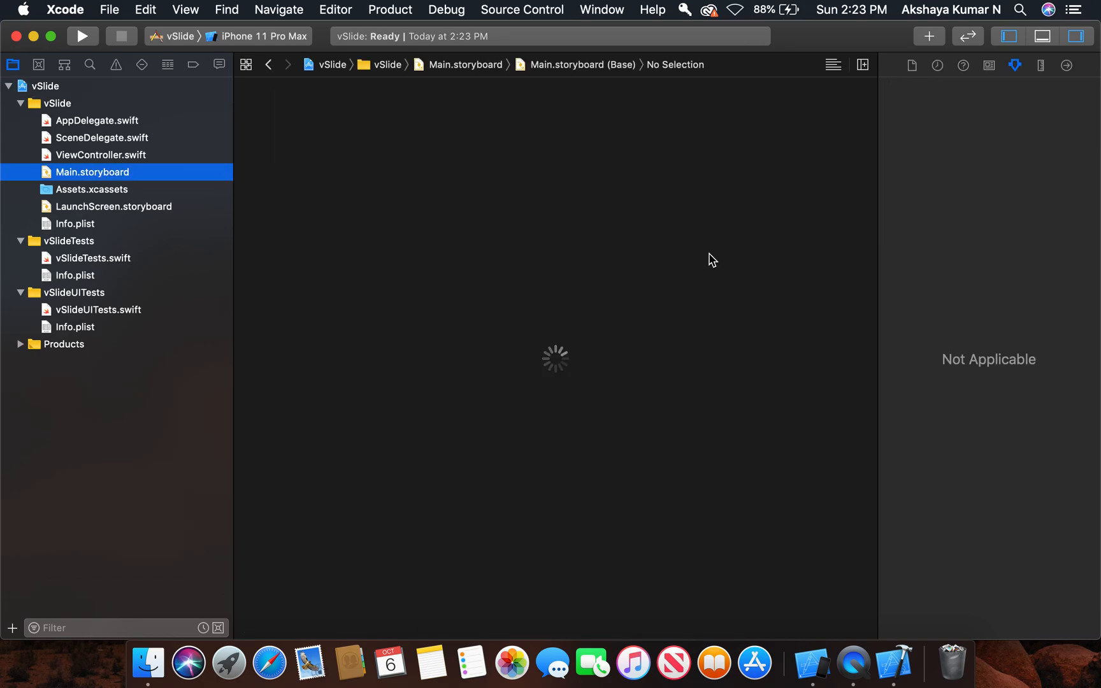
pyautogui.moveTo(930, 39)
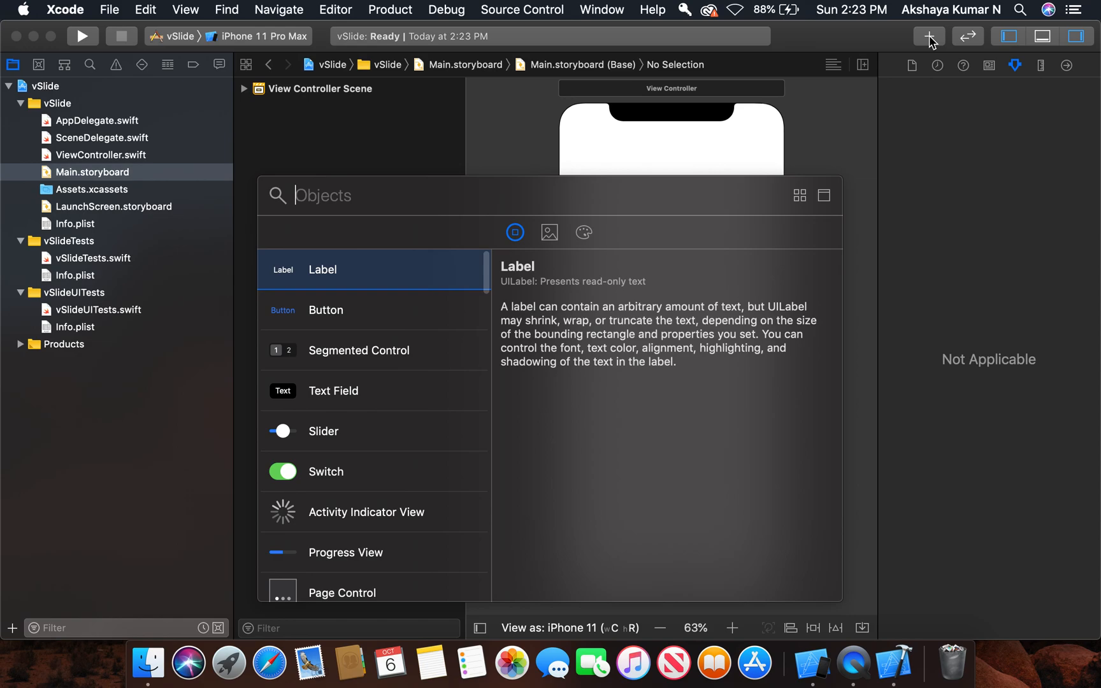
pyautogui.write('slide')
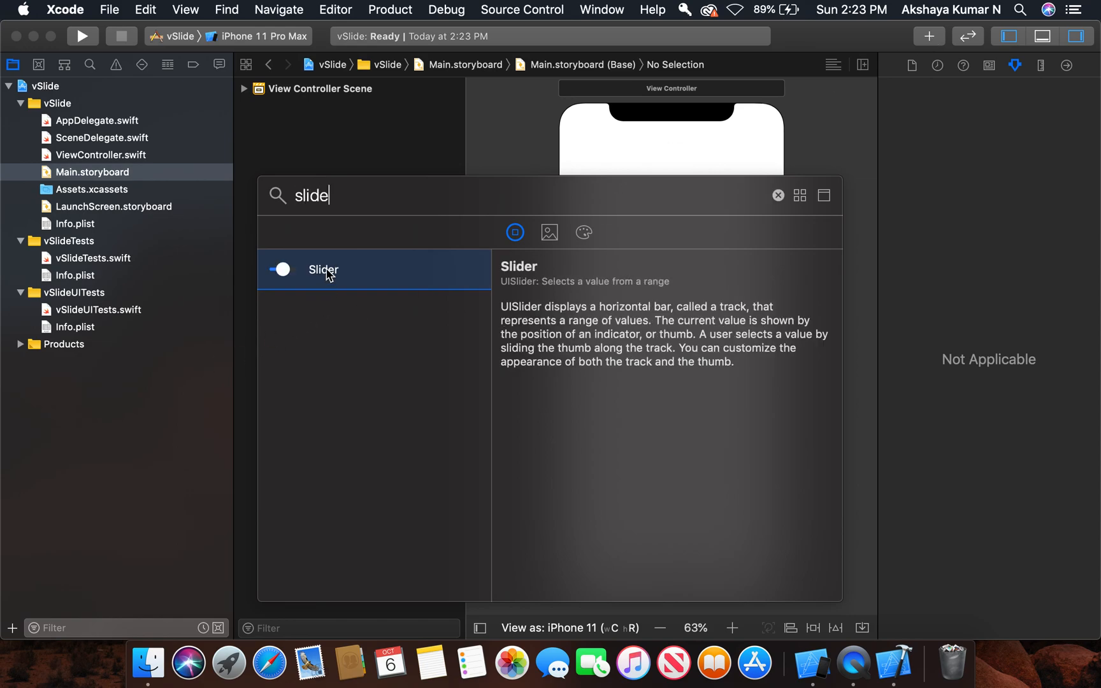
pyautogui.moveTo(323, 269); pyautogui.dragTo(716, 326)
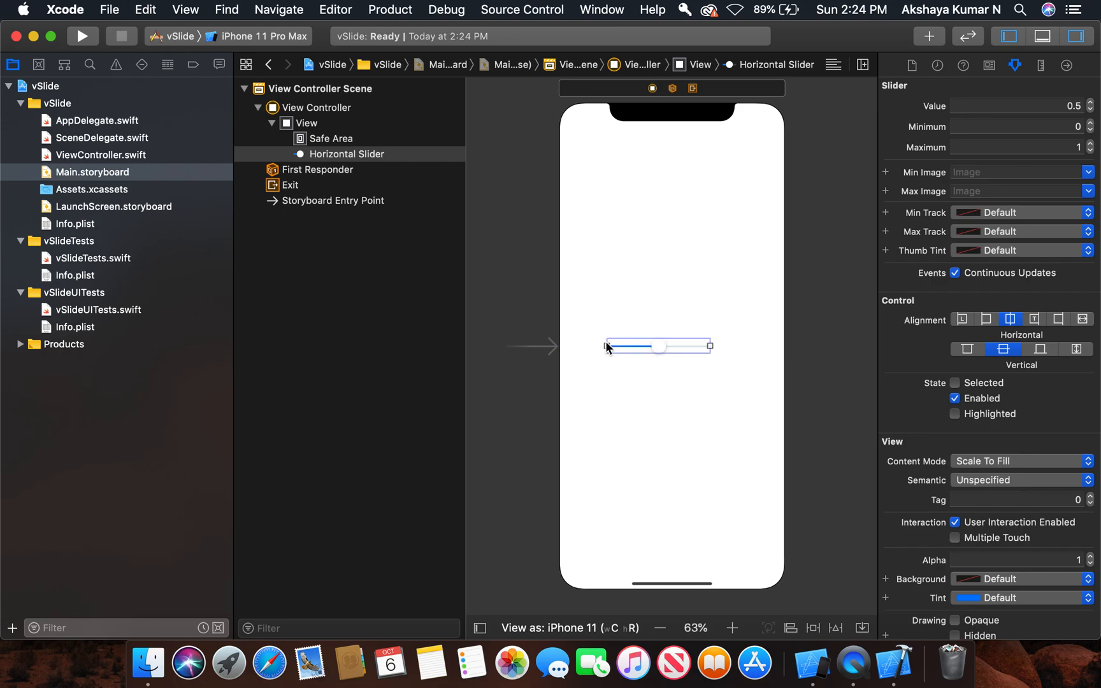
# Step: Nudge the slider into position and add leading and trailing spacing constraints
pyautogui.moveTo(712, 345); pyautogui.dragTo(730, 351)
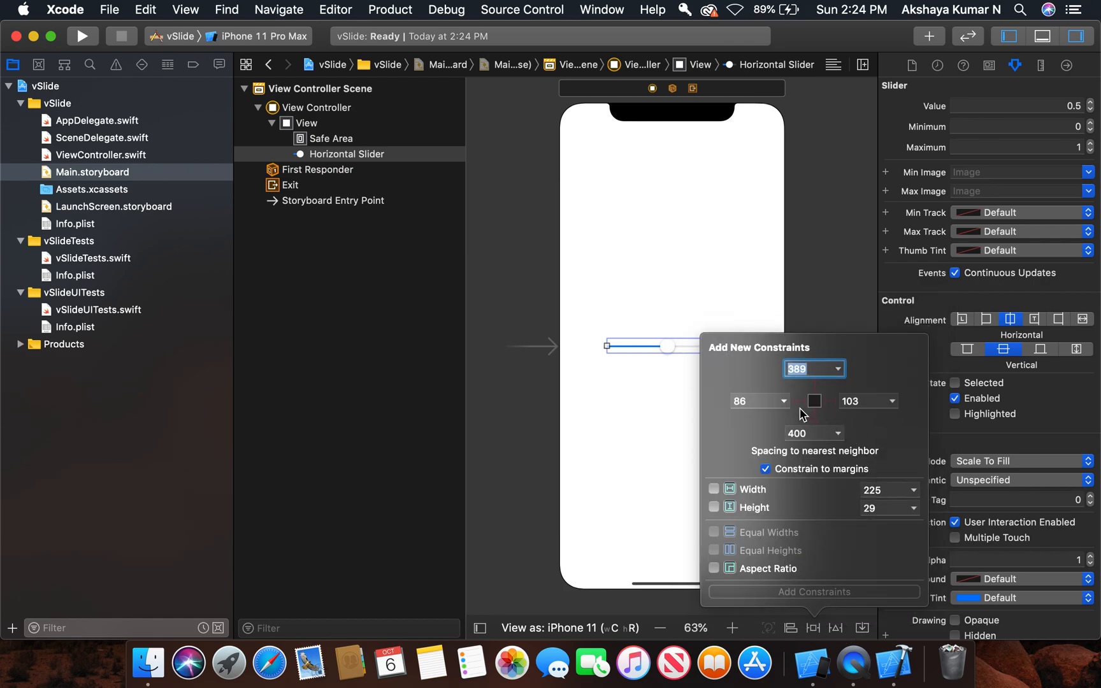
pyautogui.click(801, 401)
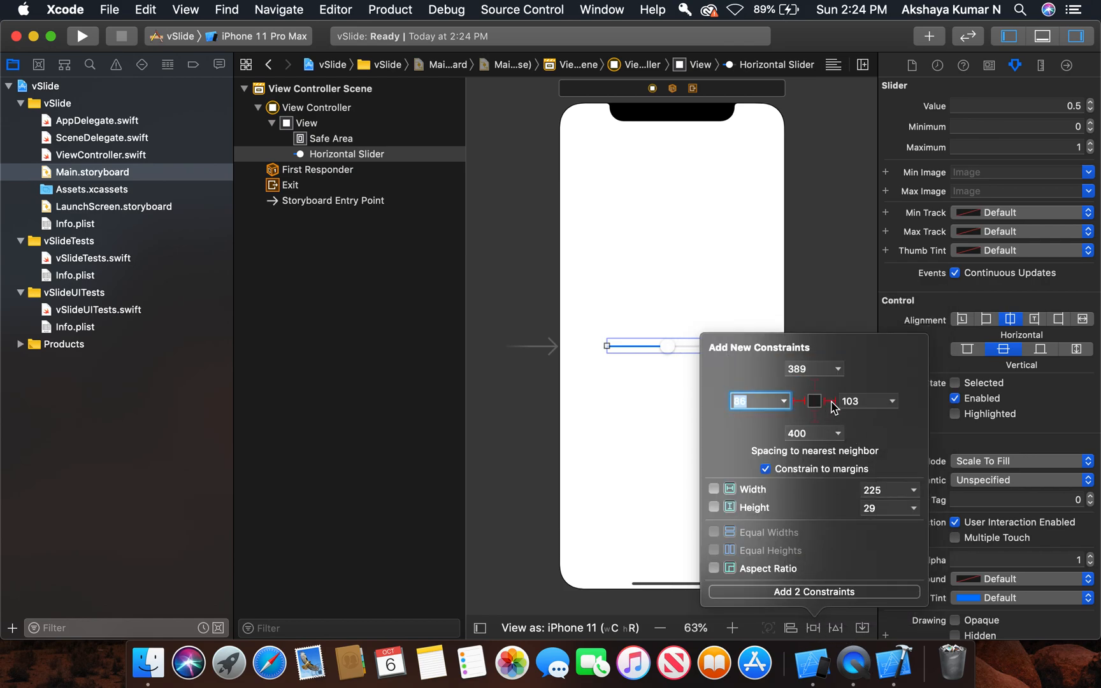
pyautogui.click(714, 507)
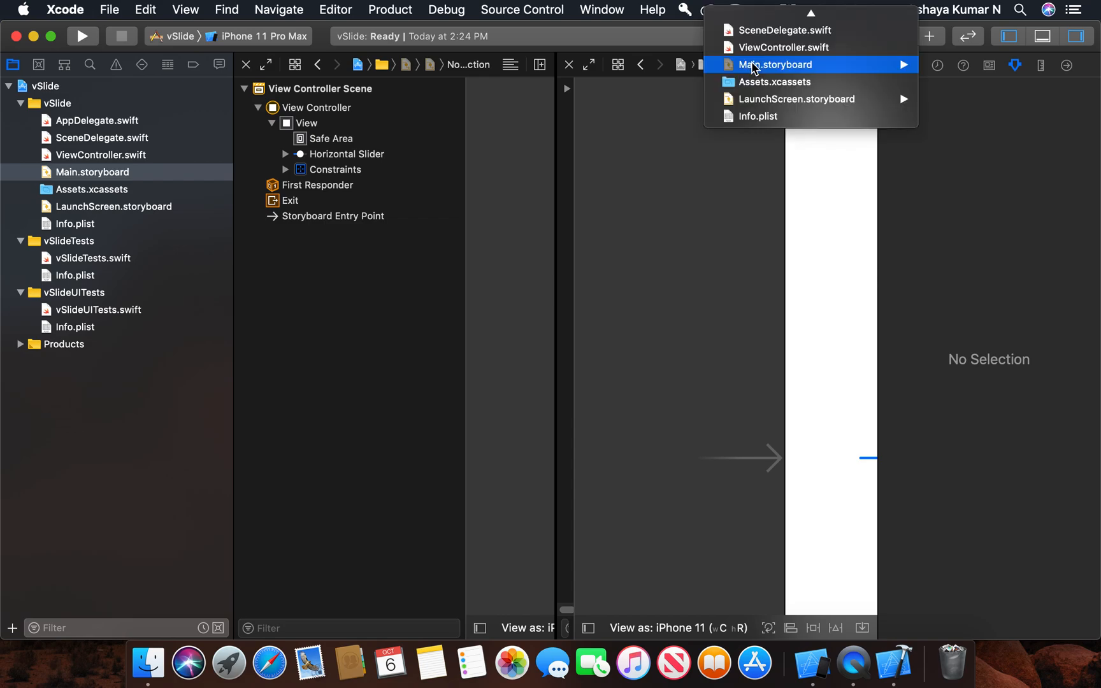
pyautogui.moveTo(784, 47)
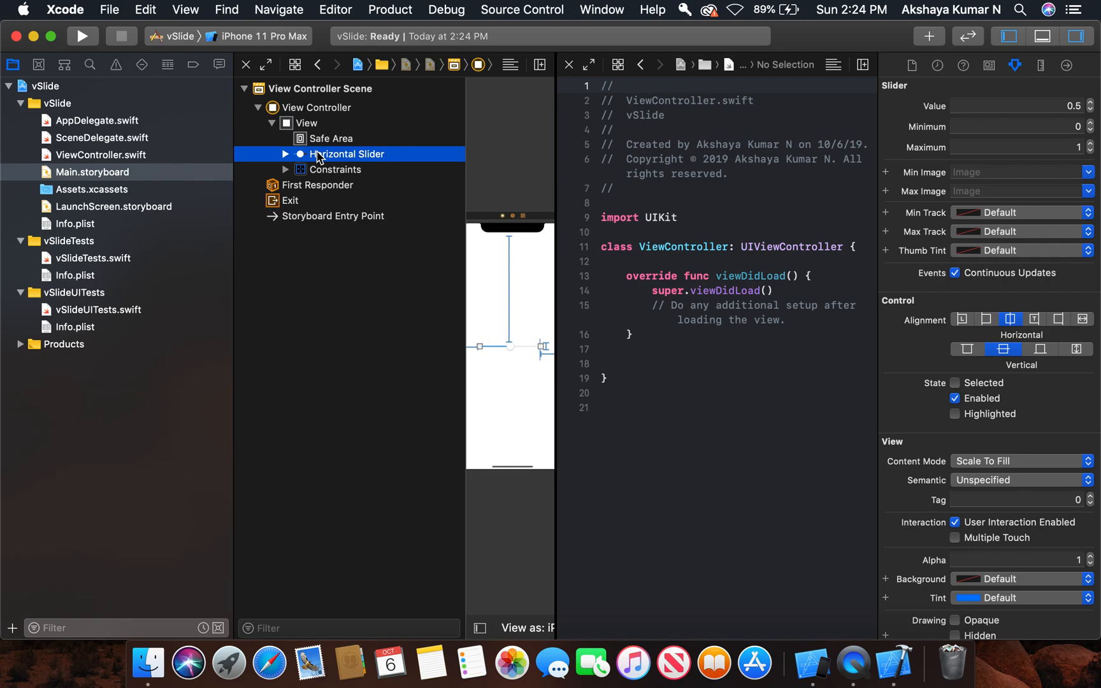
# Step: Control-drag the slider into ViewController.swift and connect it as outlet 'slide'
pyautogui.moveTo(318, 153); pyautogui.dragTo(737, 270)
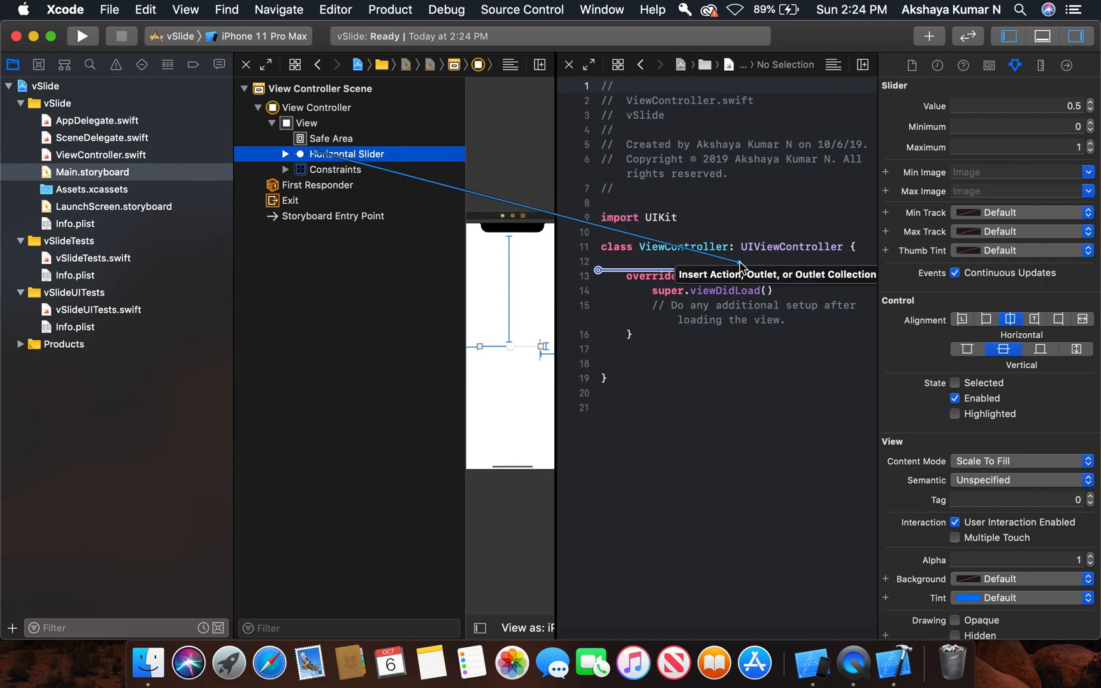
pyautogui.write('slide')
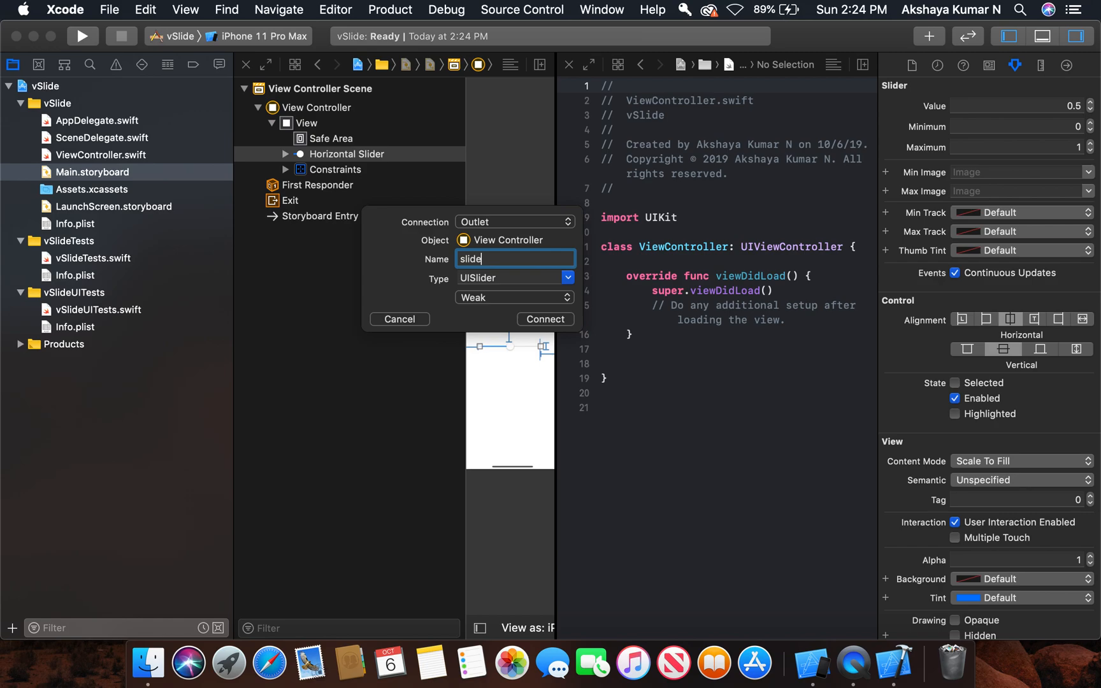
pyautogui.click(545, 319)
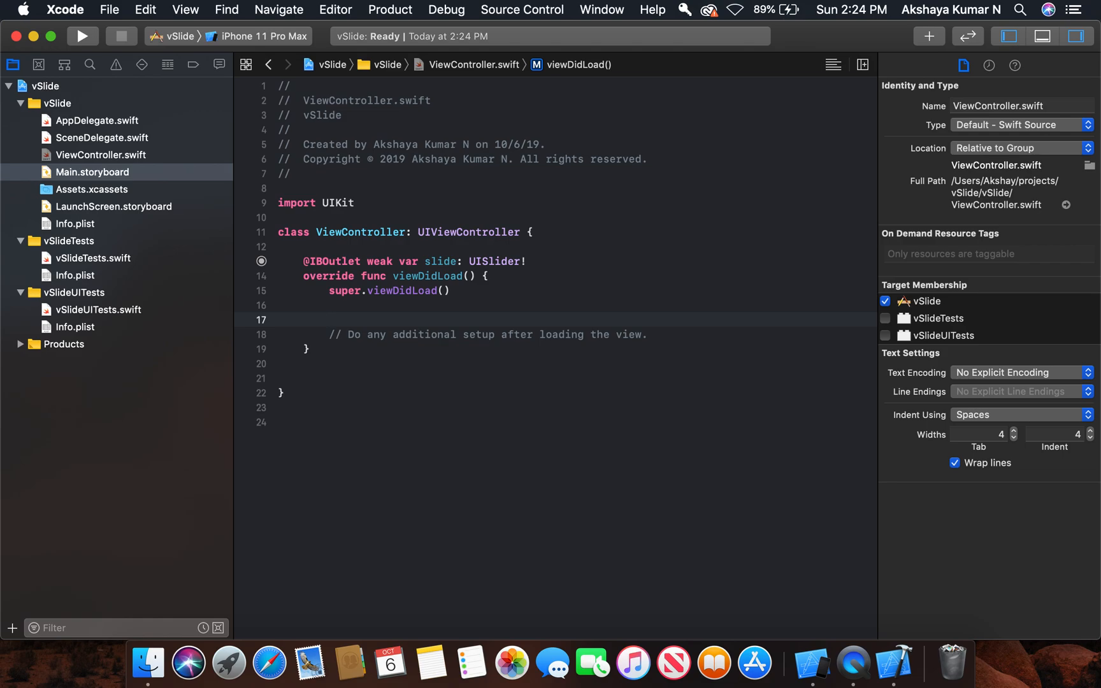
# Step: Start the line slide.transform = CGAffineTransform(rotationAngle:) in viewDidLoad
pyautogui.write('sli')
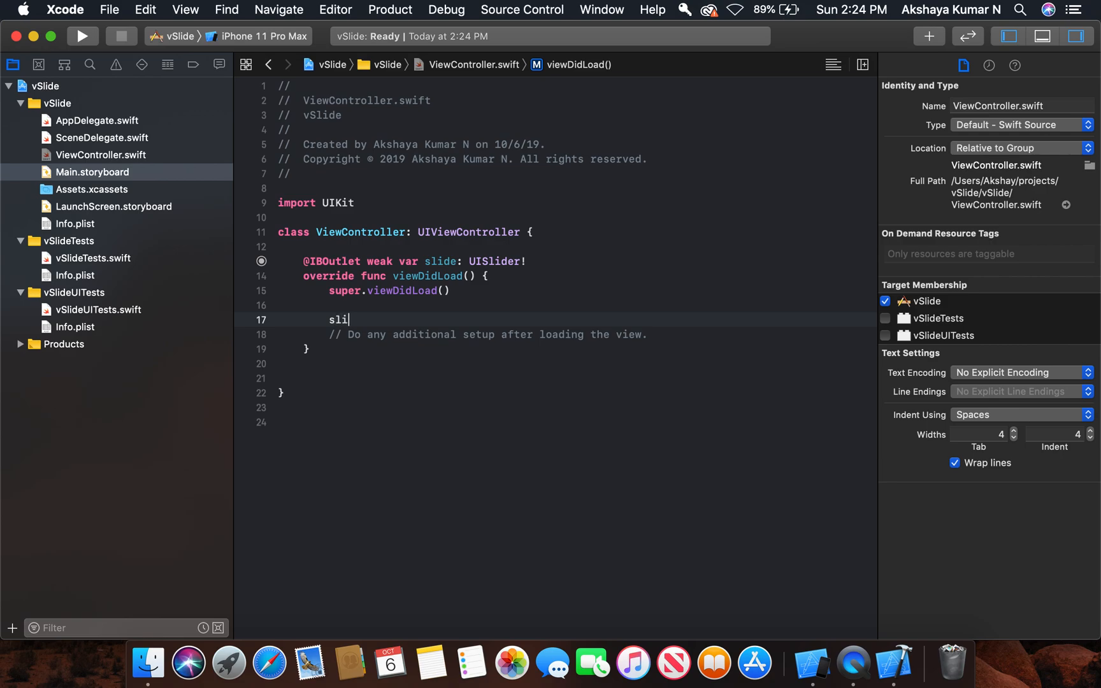
pyautogui.write('de.t')
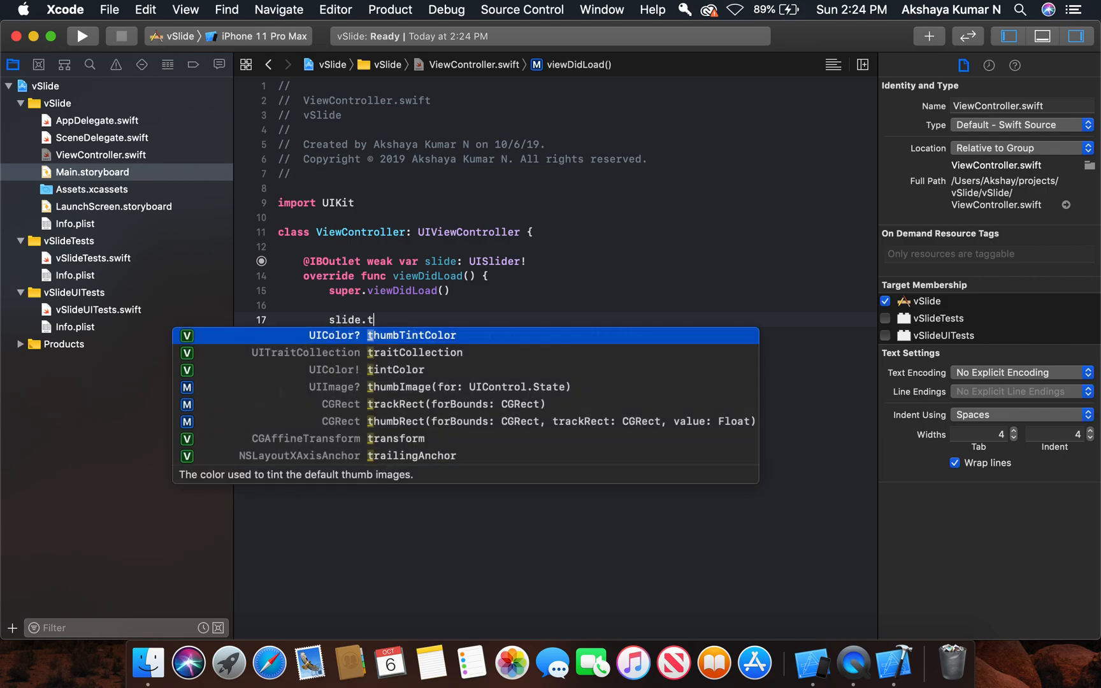
pyautogui.write('ra')
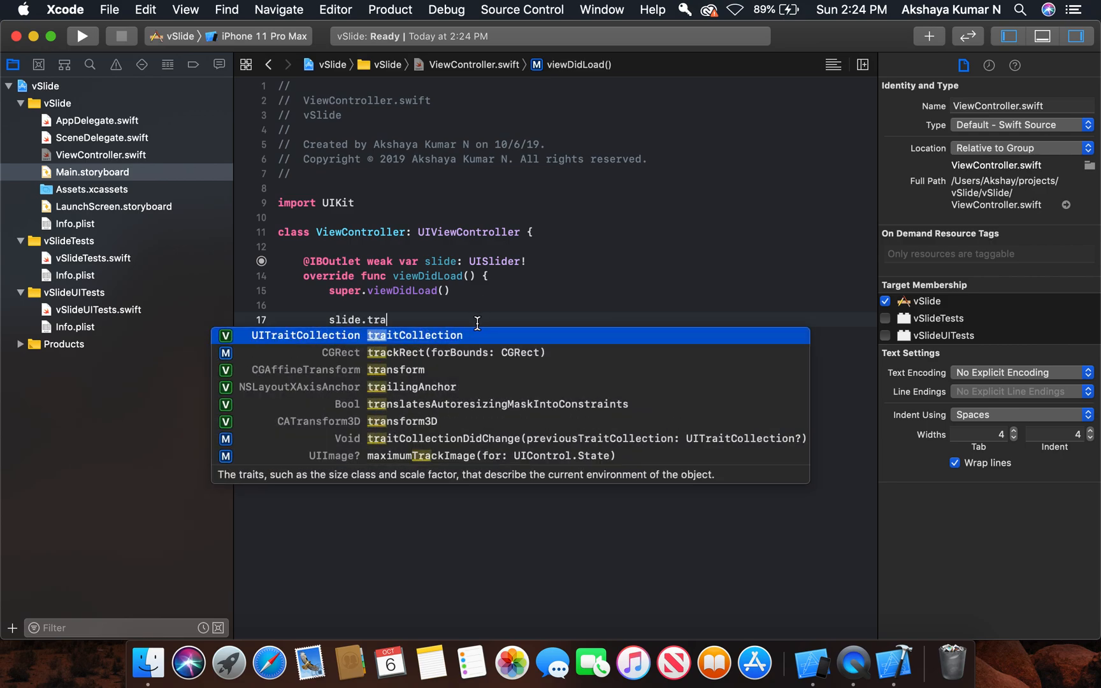
pyautogui.moveTo(396, 370)
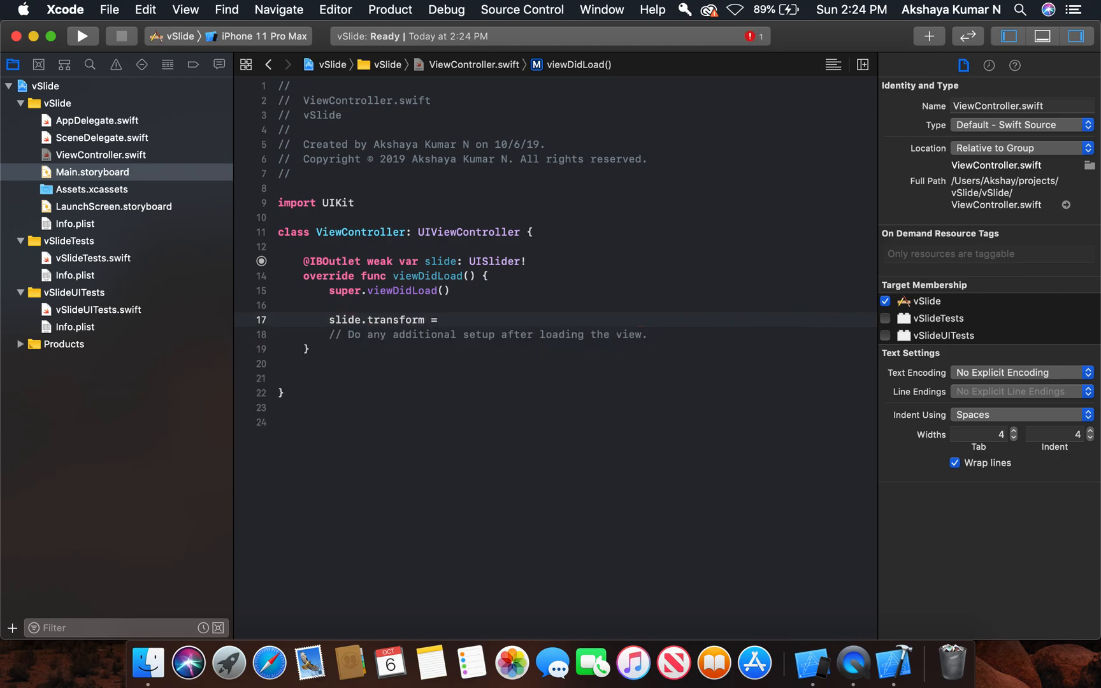
pyautogui.write('cga')
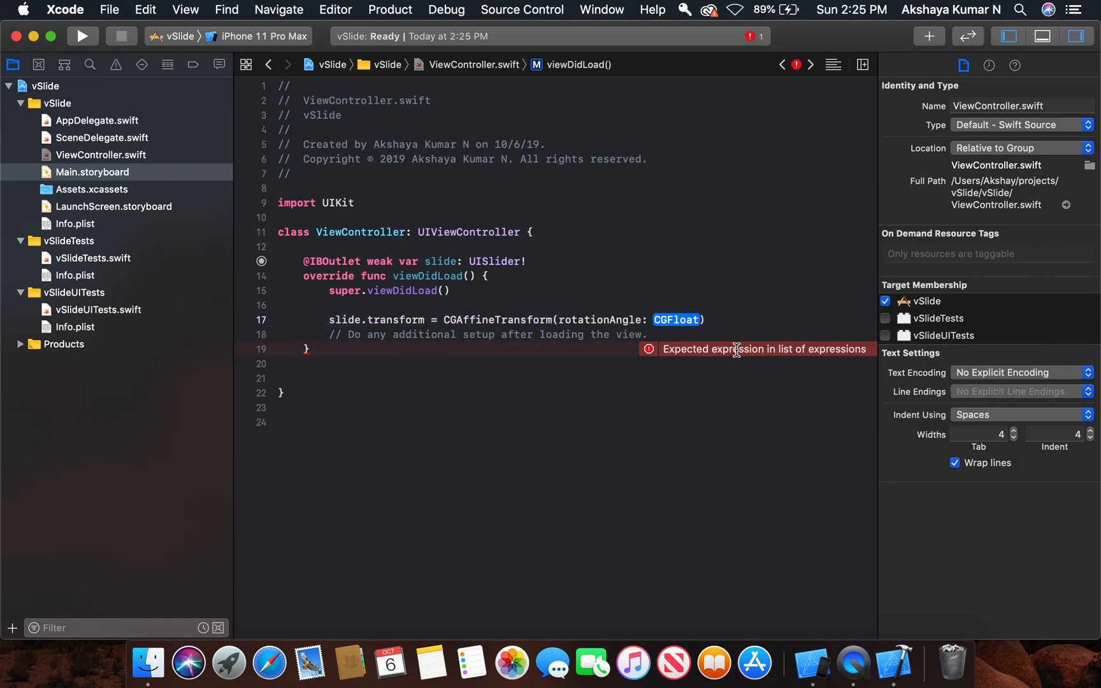
pyautogui.click(689, 319)
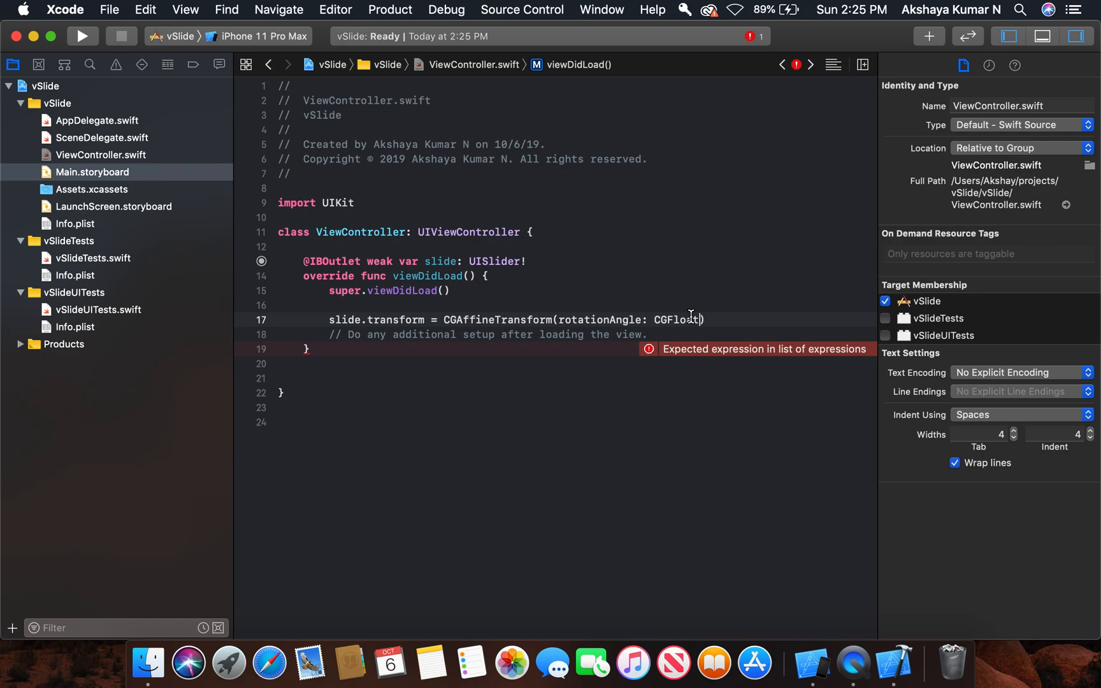
# Step: Fill the rotation angle argument with CGFloat(Double.pi/2)
pyautogui.write('(')
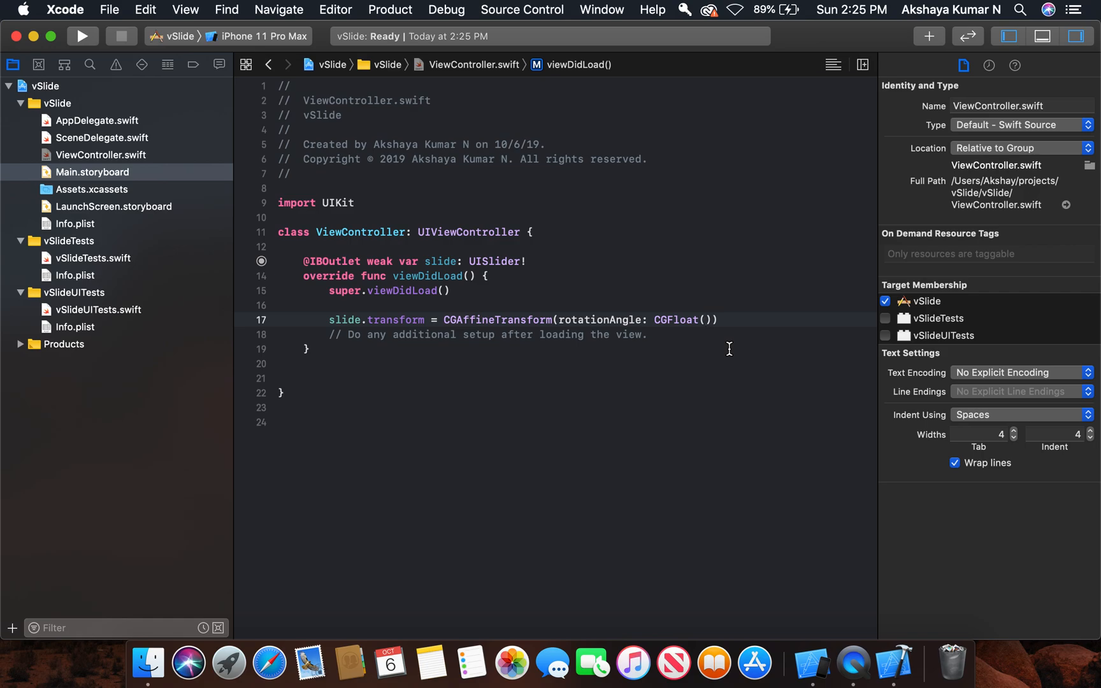
pyautogui.write('Double')
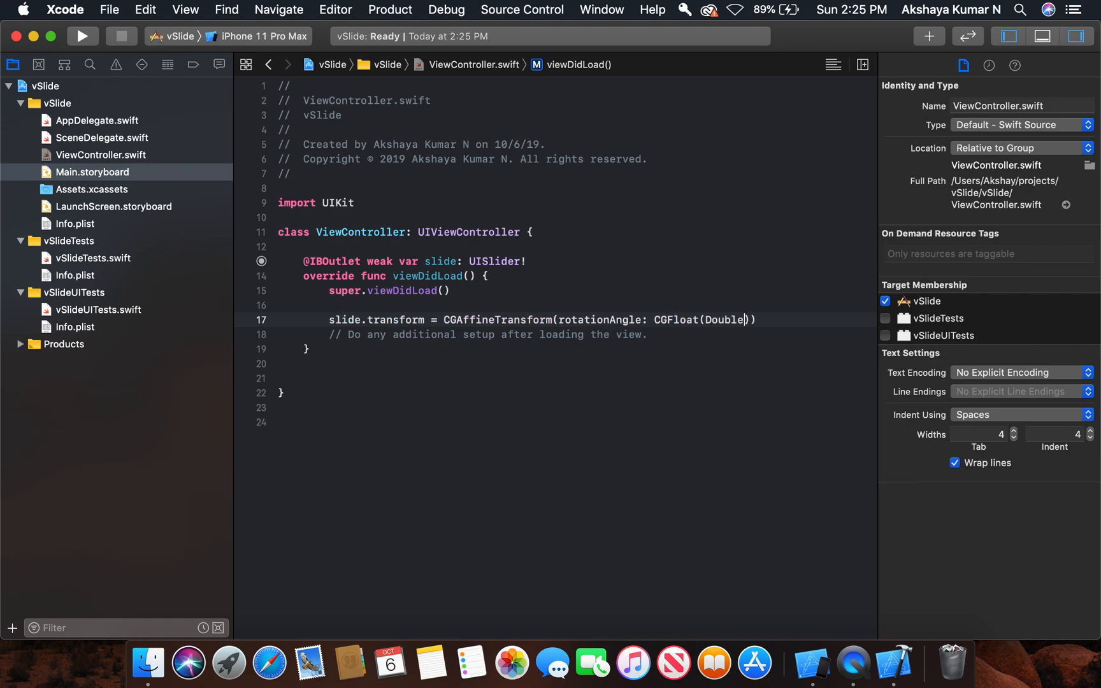
pyautogui.write('.p')
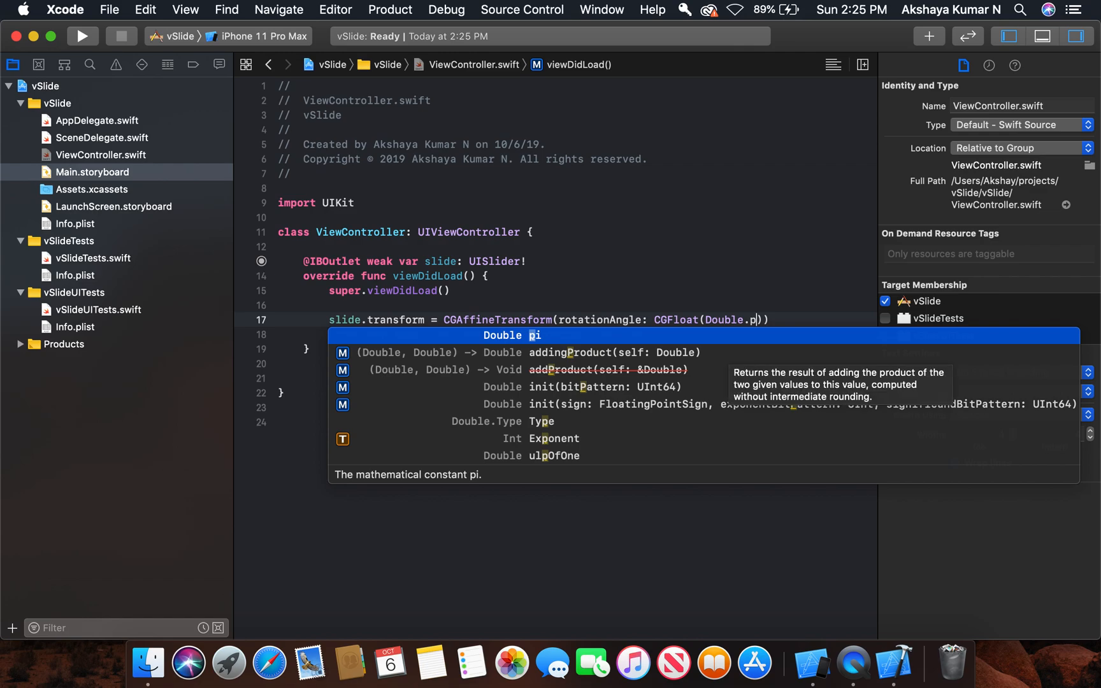
pyautogui.press('Return')
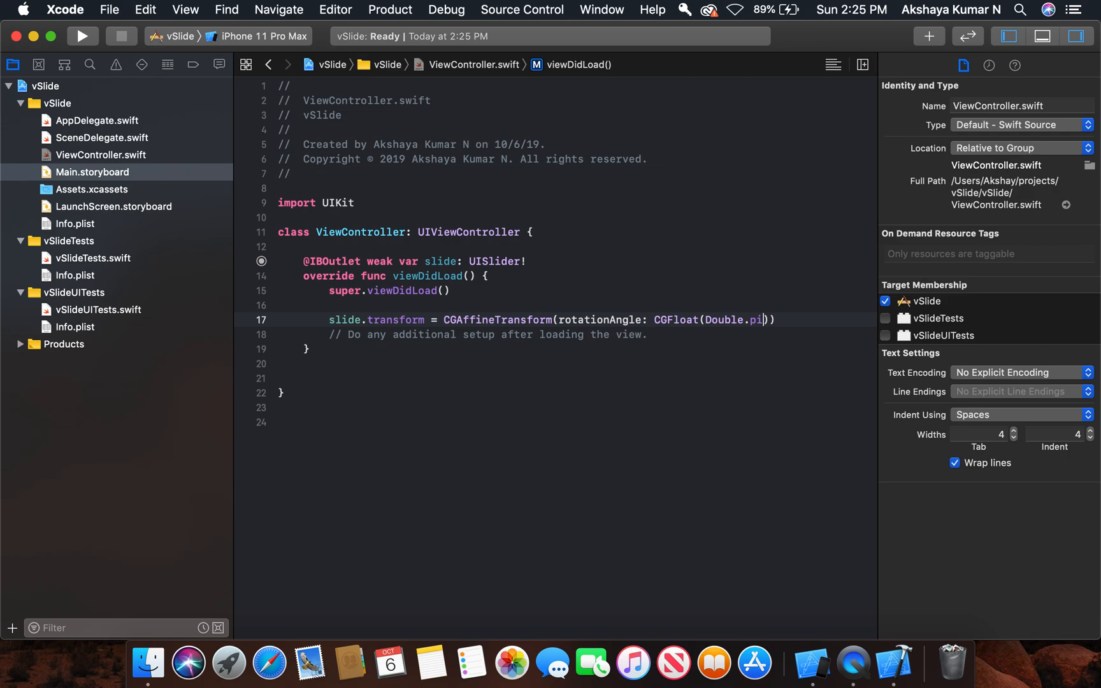
pyautogui.write('/')
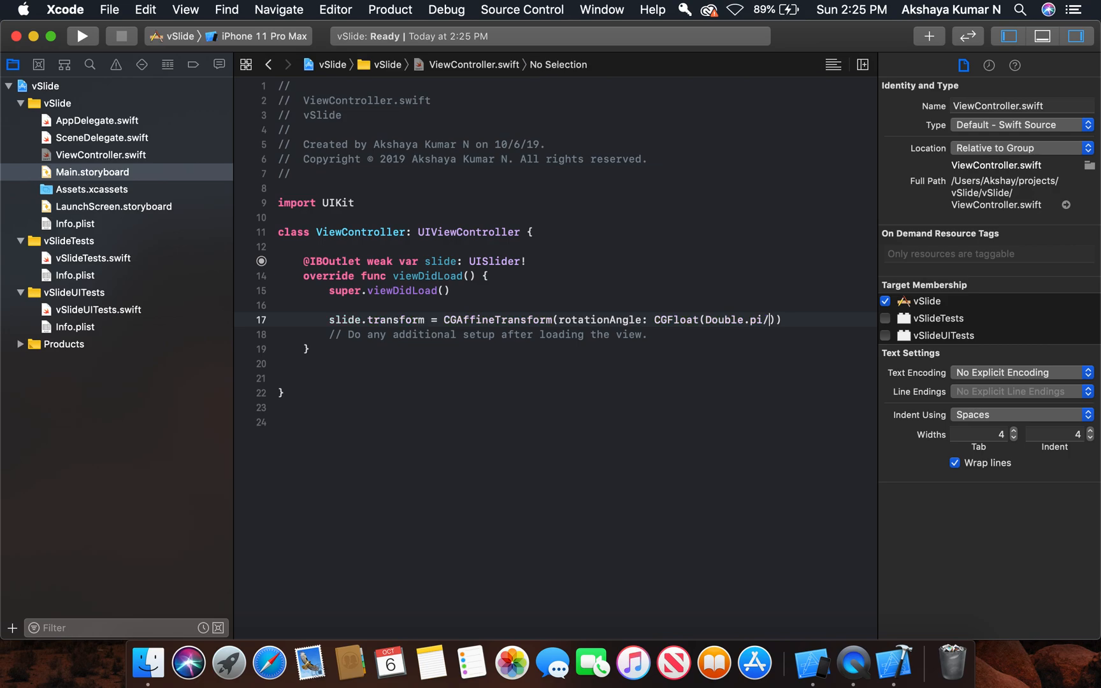
pyautogui.write('2')
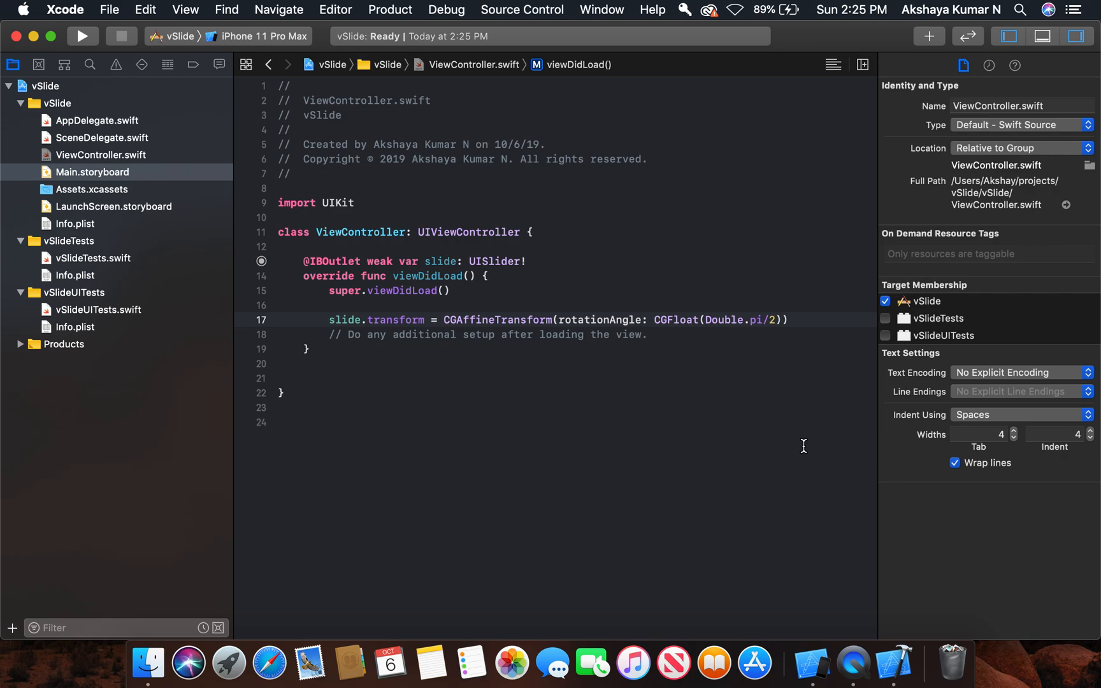
# Step: Build and run vSlide on the iPhone 11 Pro Max simulator
pyautogui.click(82, 35)
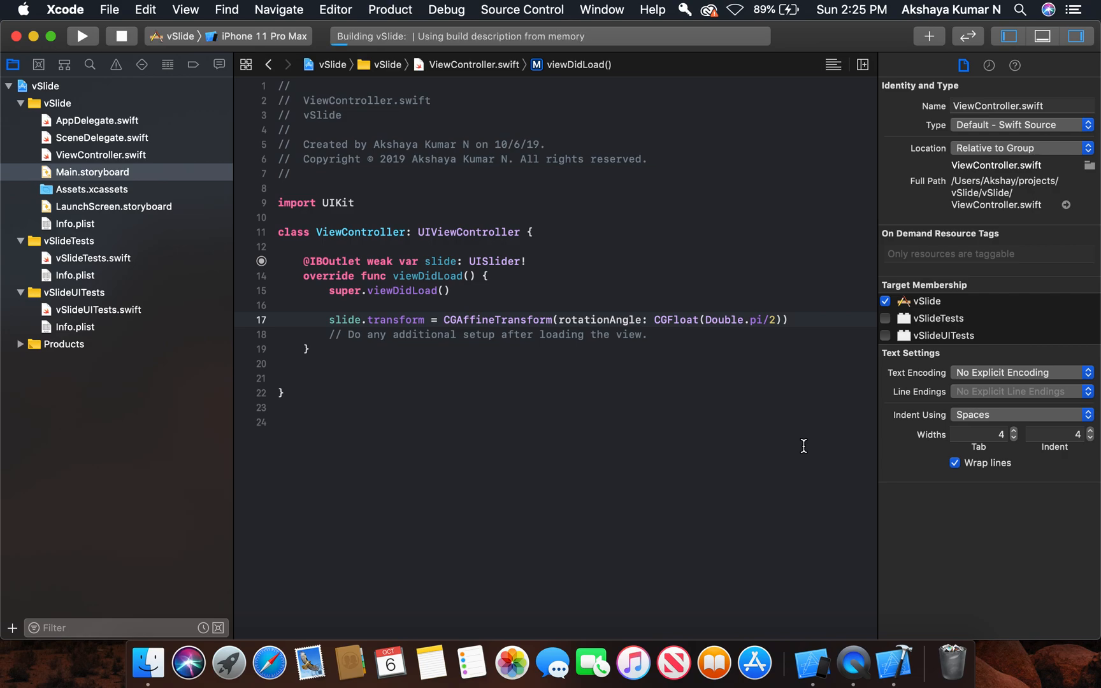
pyautogui.click(82, 35)
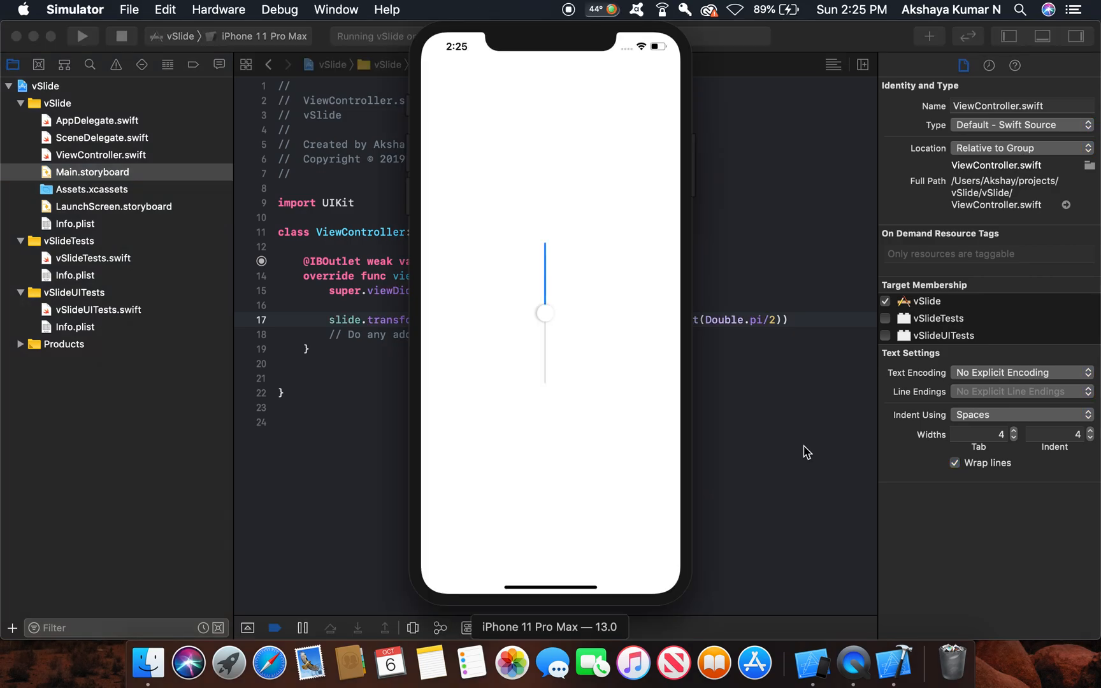
pyautogui.moveTo(564, 339)
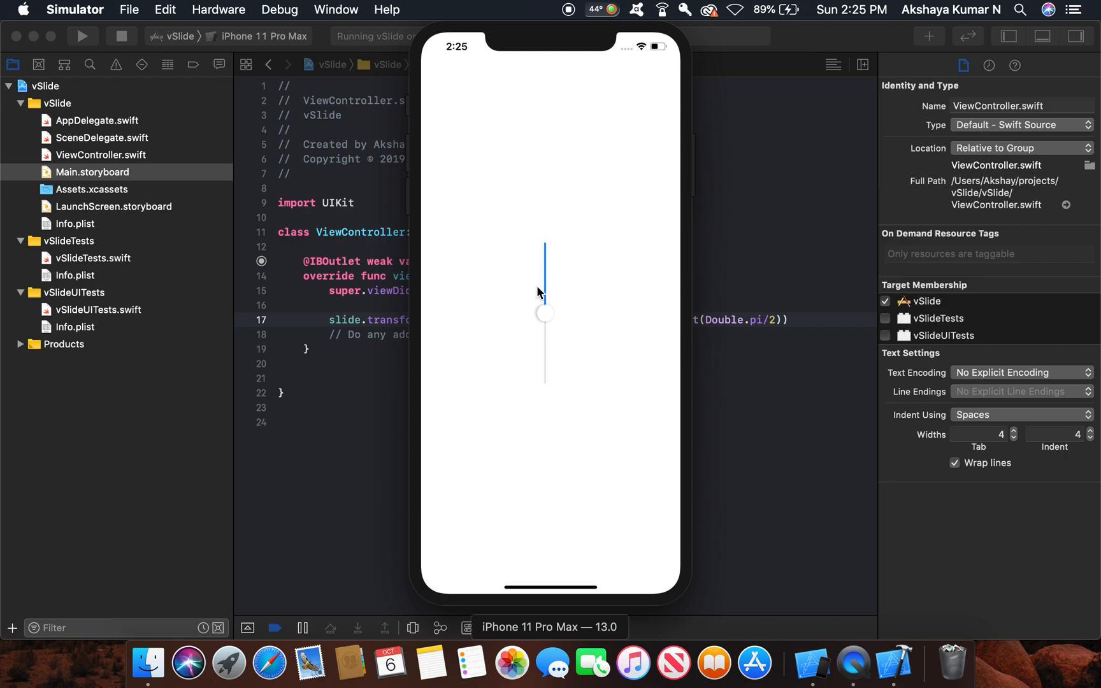
pyautogui.moveTo(594, 324)
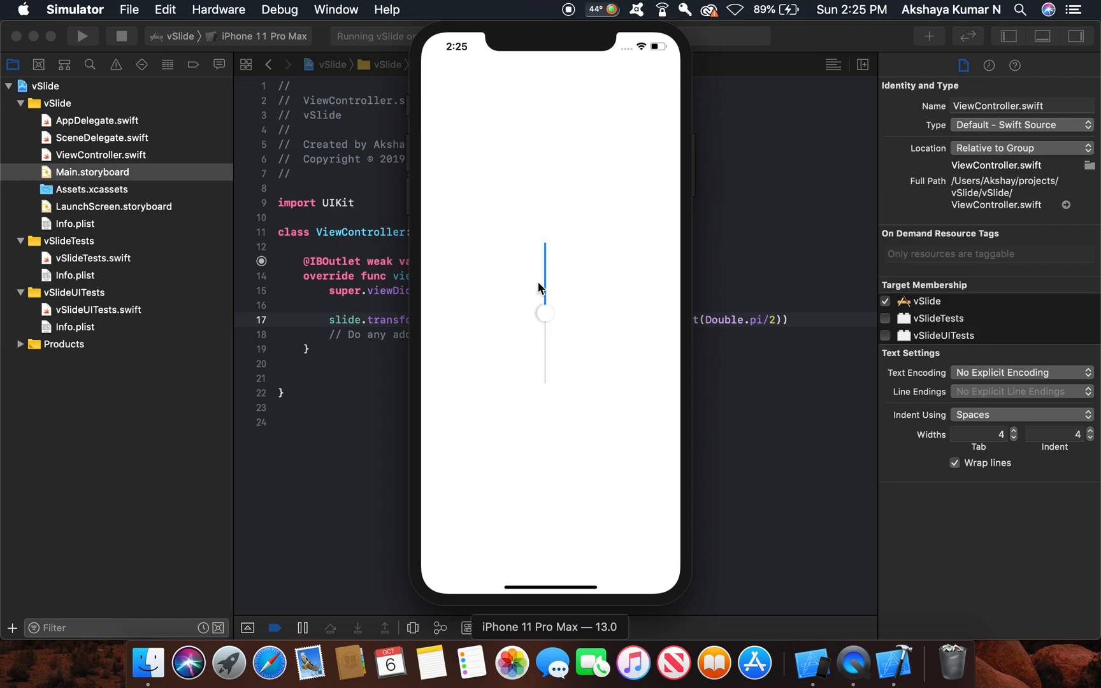
pyautogui.moveTo(271, 51)
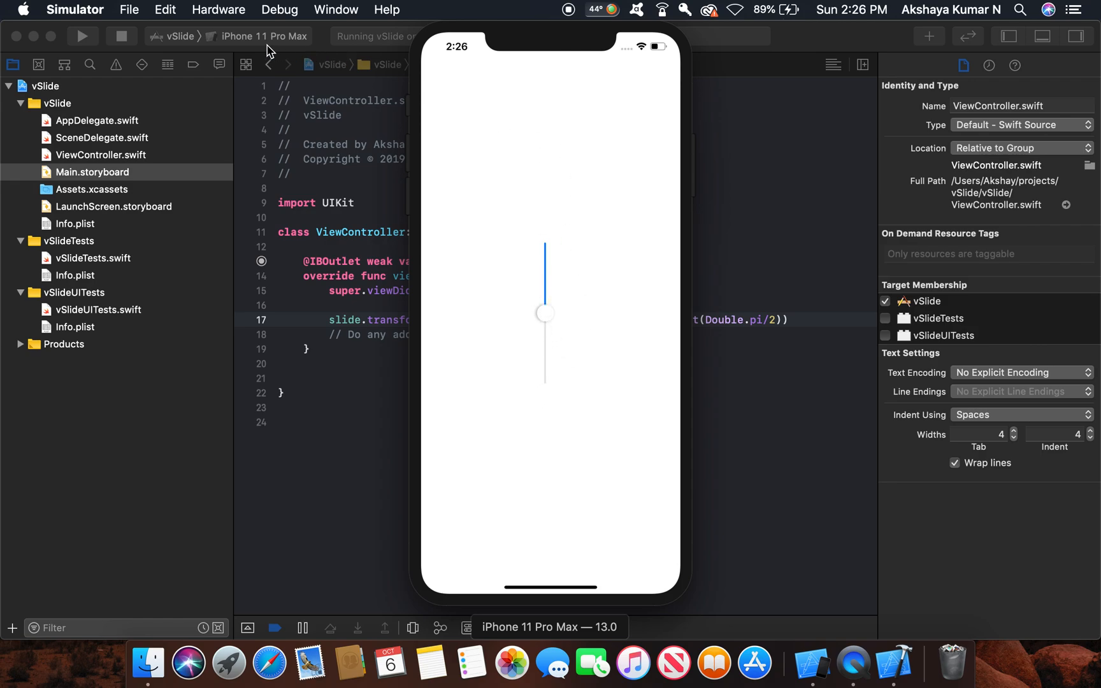
pyautogui.moveTo(518, 53)
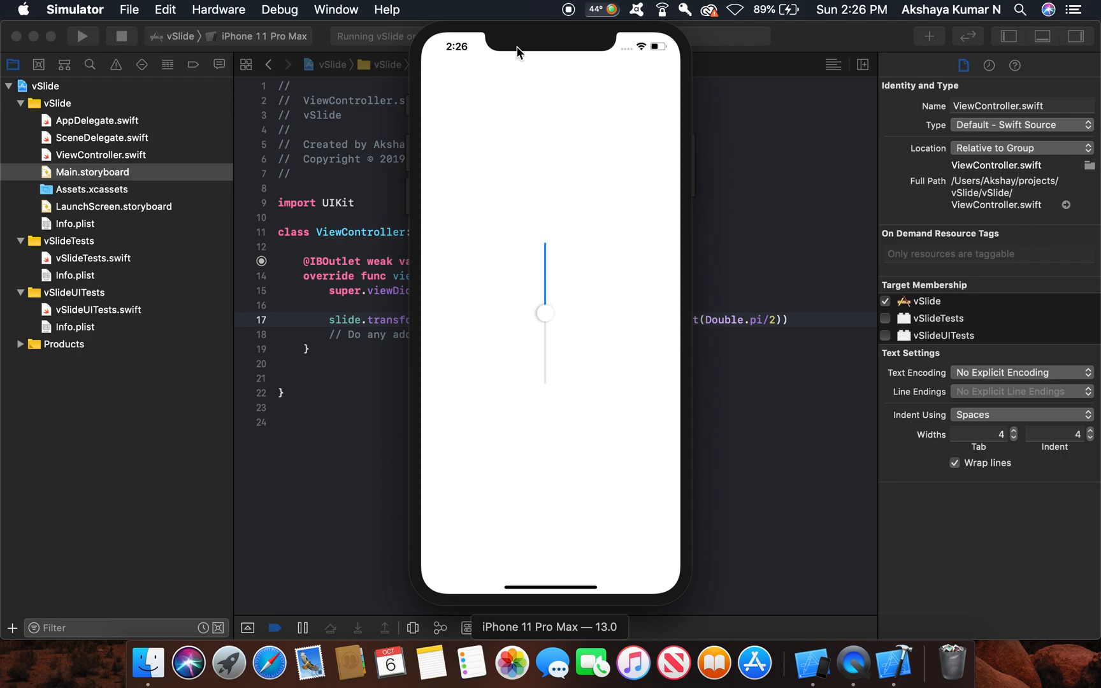